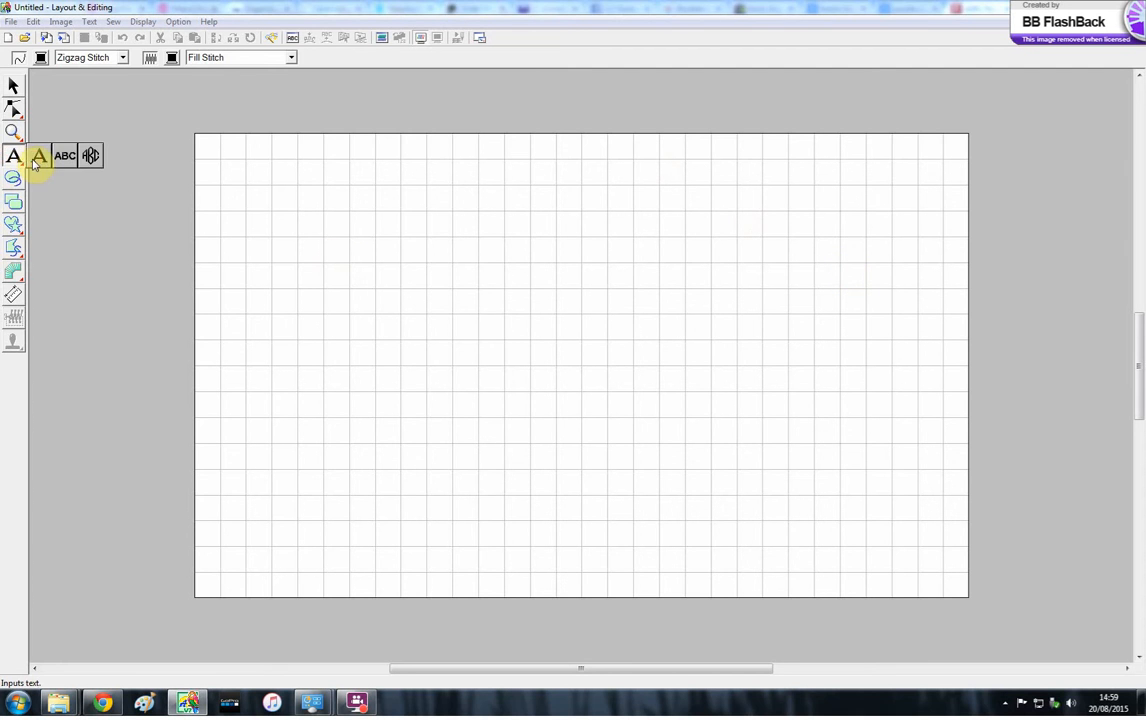
# - Add a text entry reading 'Patches' in the LoveNessTwo font to the blank design
pyautogui.click(14, 155)
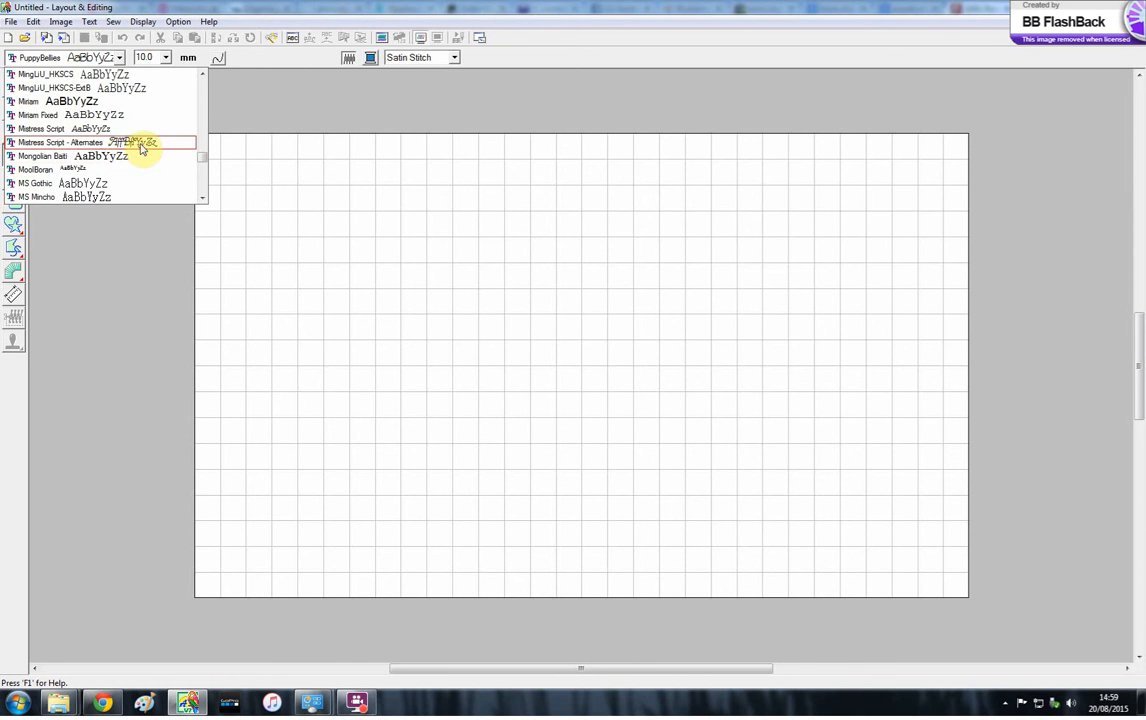
pyautogui.scroll(-3)
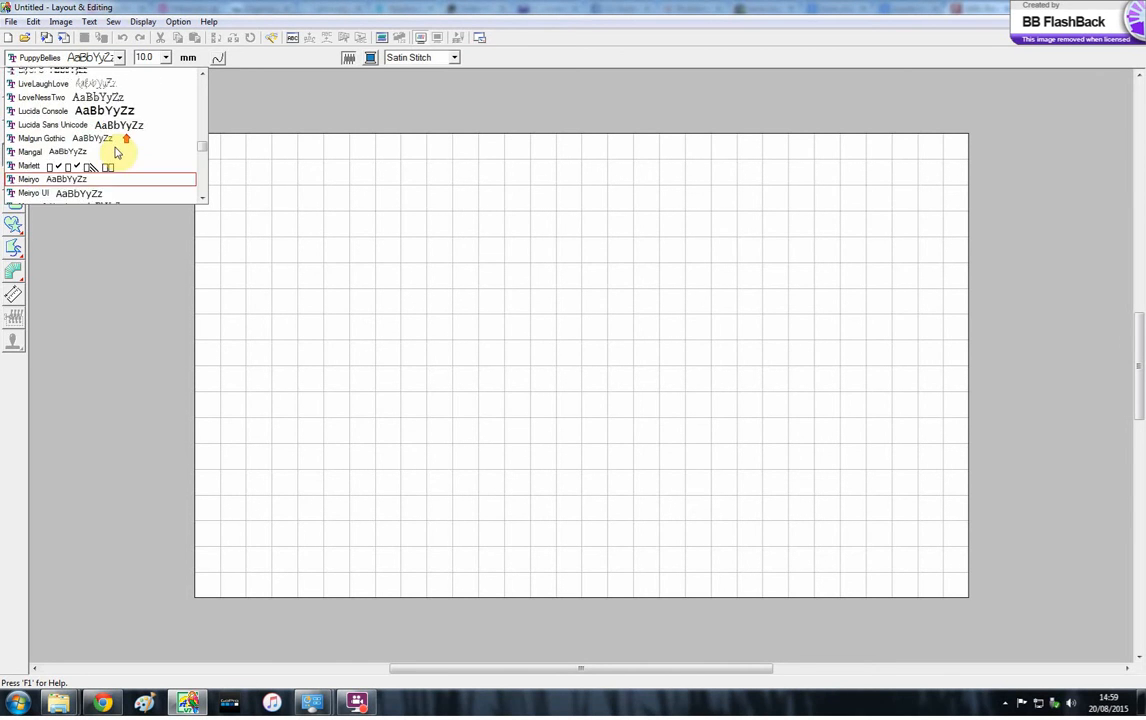
pyautogui.click(44, 97)
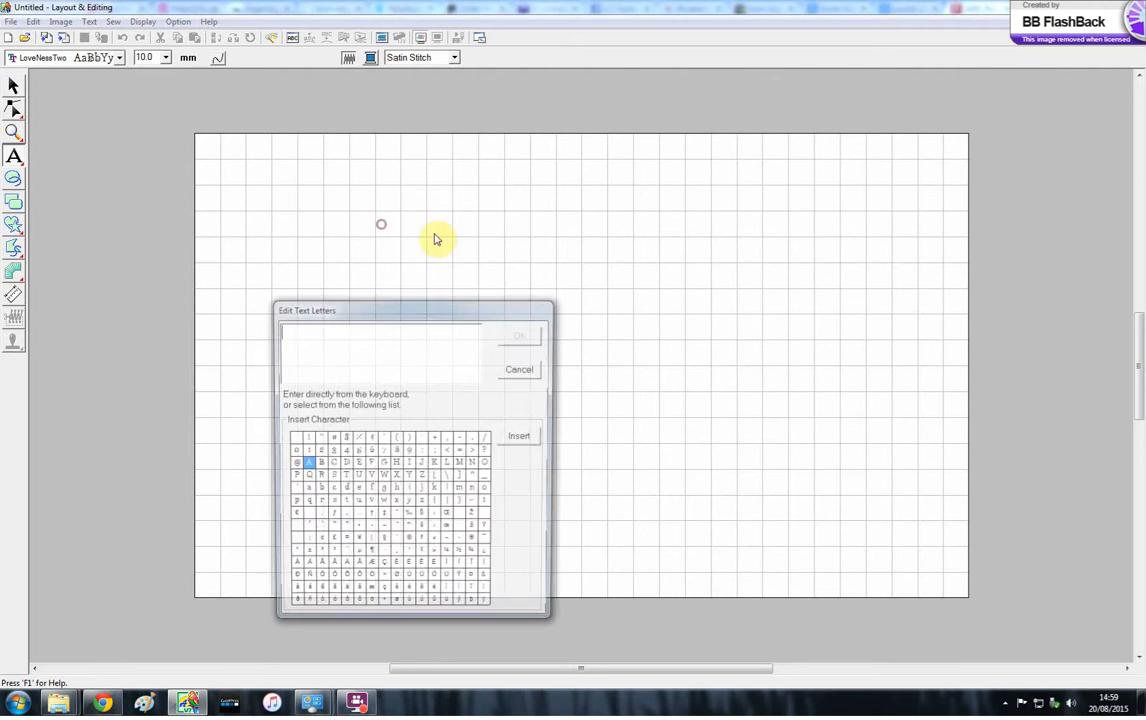
pyautogui.write('Patc')
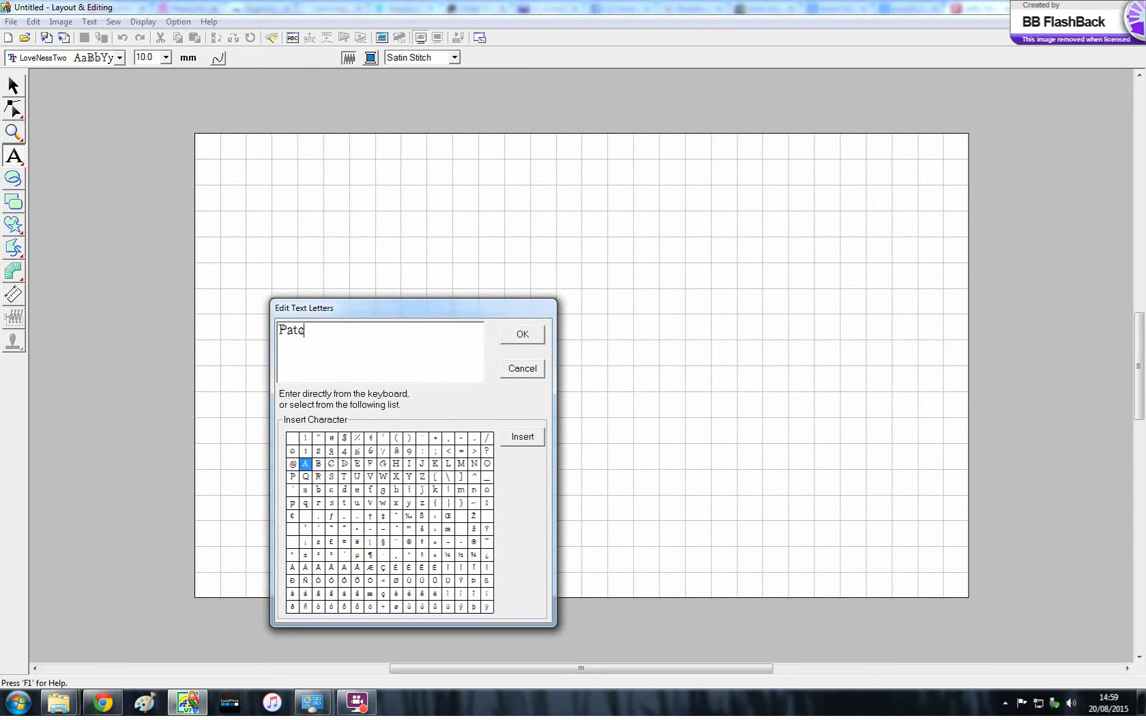
pyautogui.write('hes')
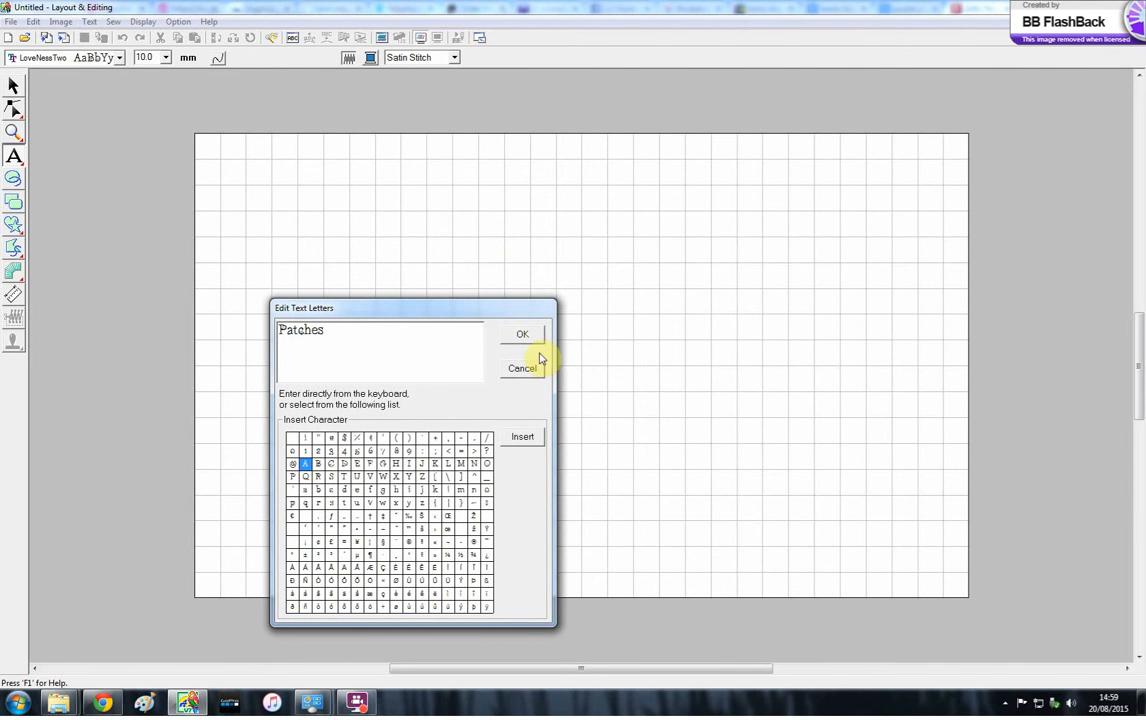
pyautogui.click(521, 333)
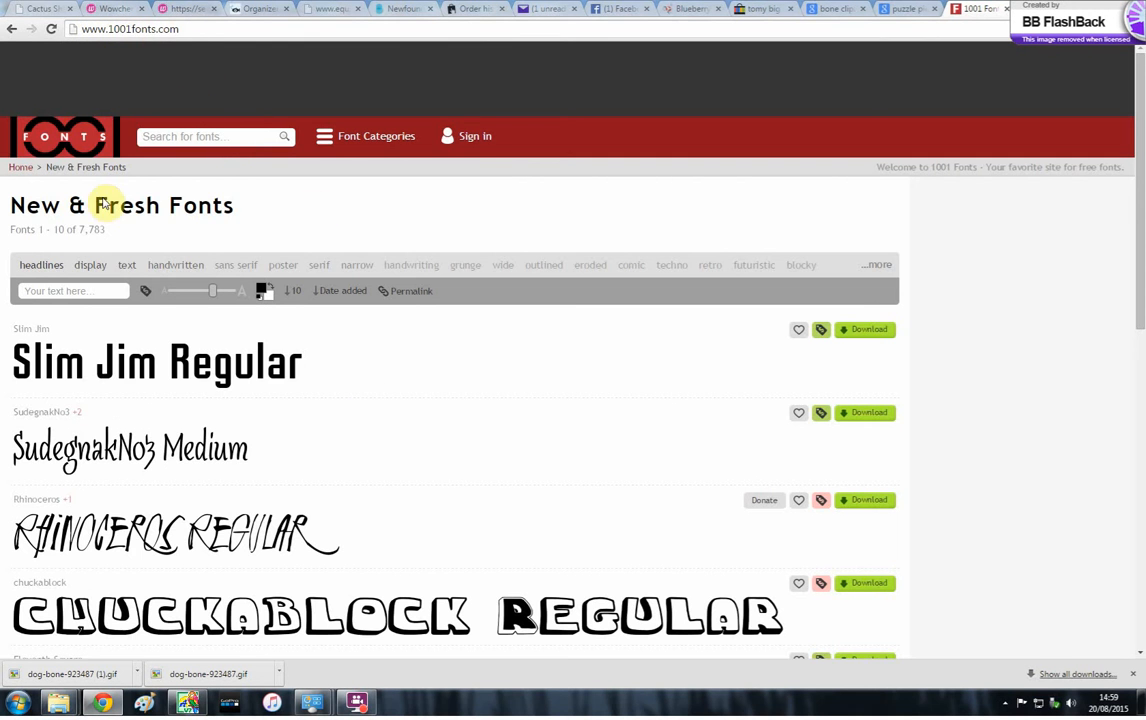
# - Filter 1001fonts.com to the handwritten fonts category
pyautogui.scroll(-3)
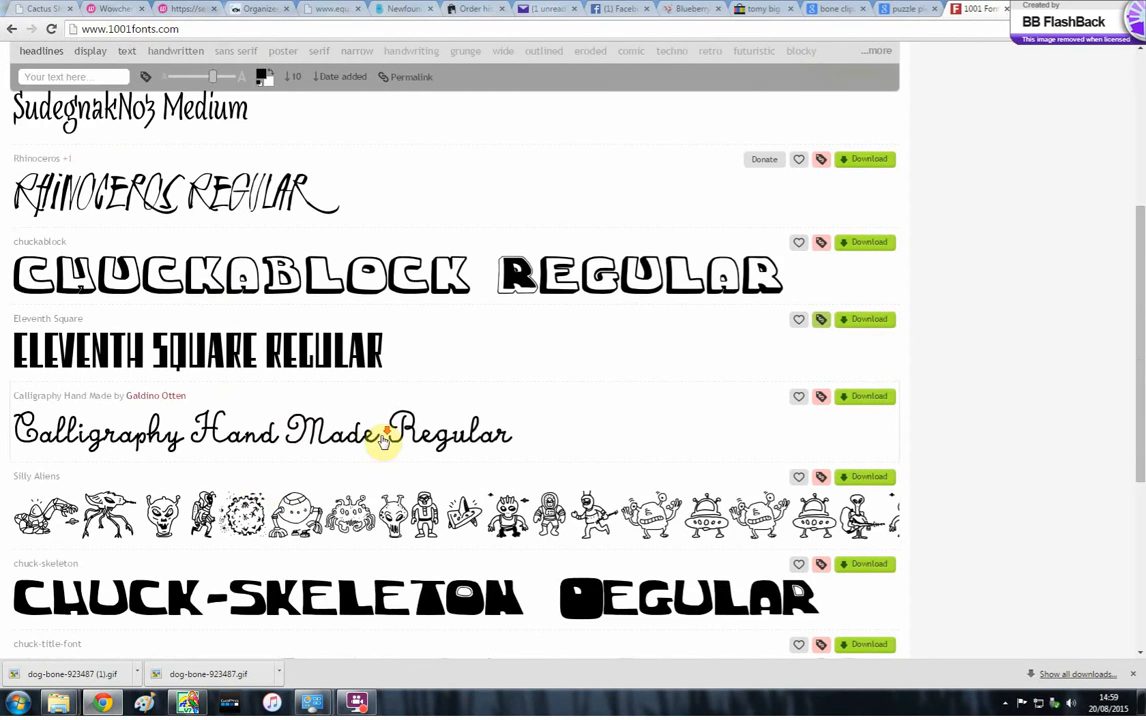
pyautogui.scroll(-3)
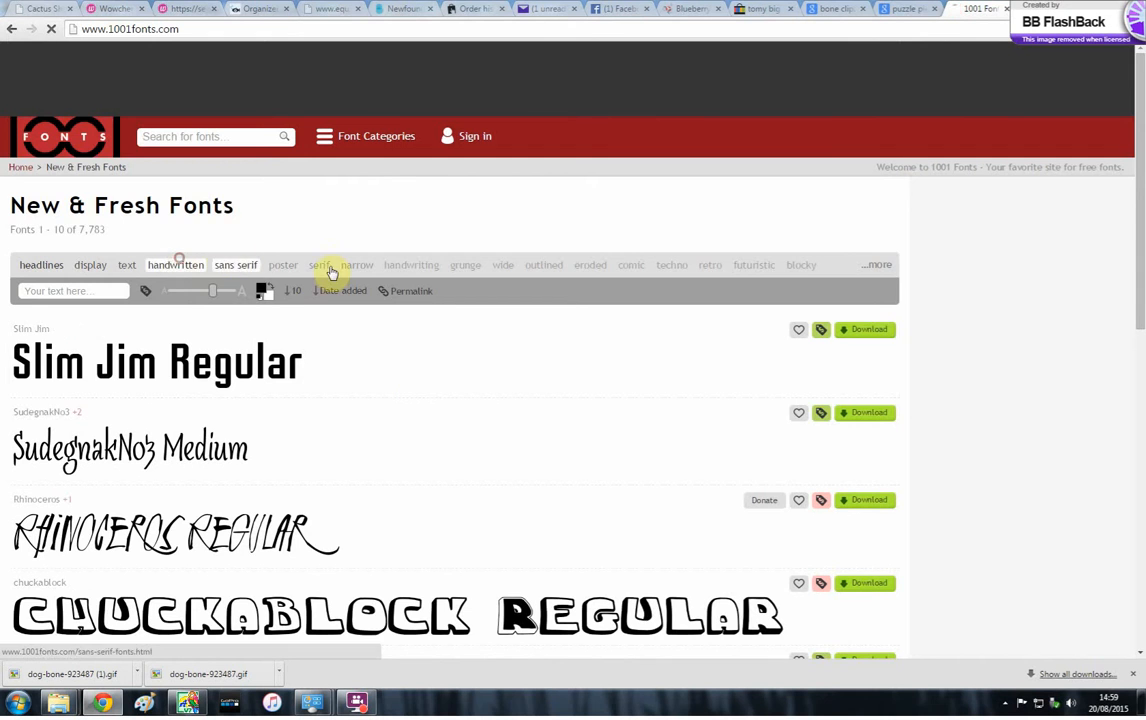
pyautogui.click(175, 264)
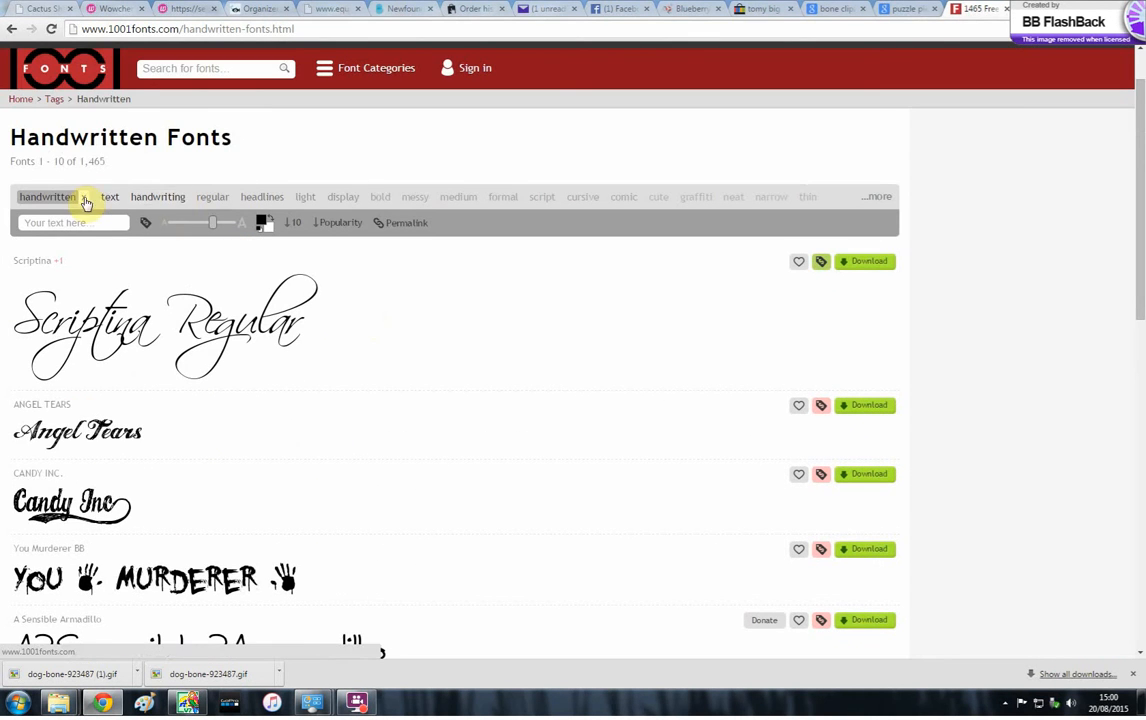
pyautogui.scroll(-3)
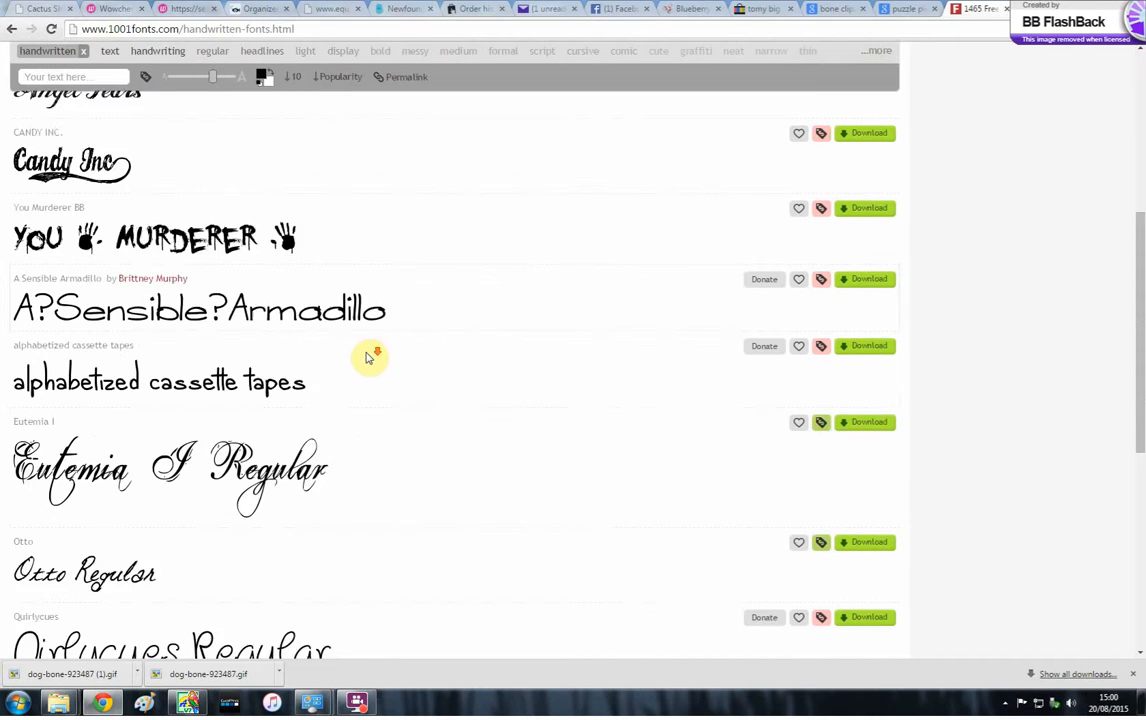
pyautogui.scroll(-3)
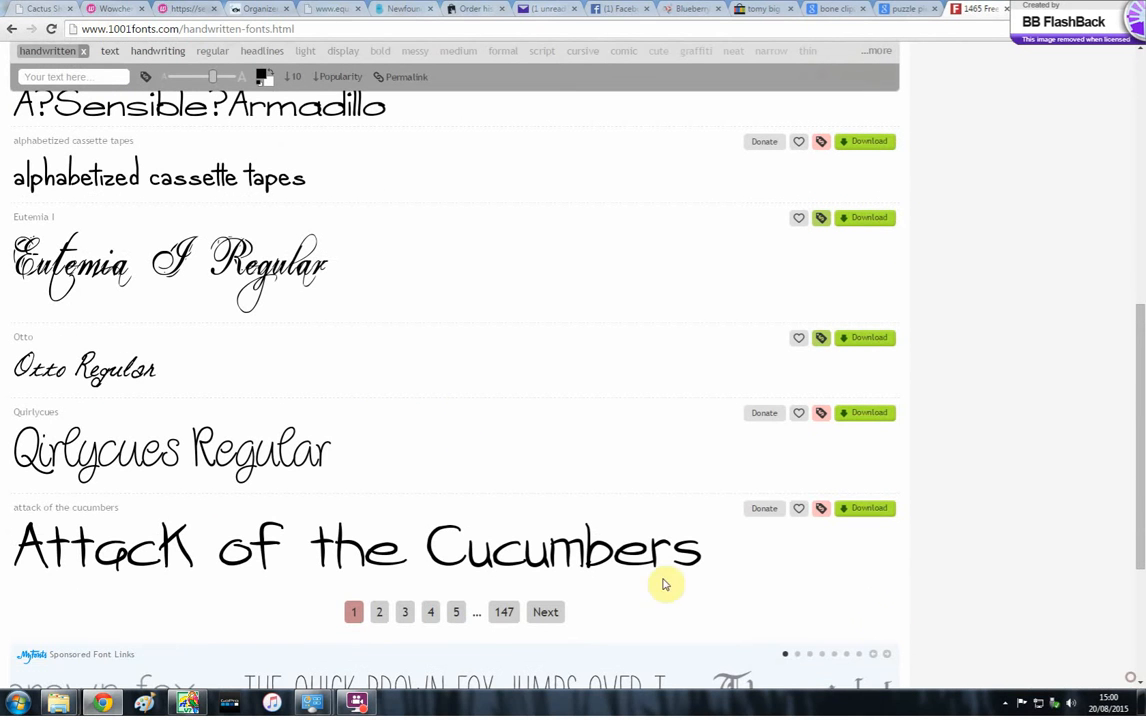
# - Page through the handwritten font results to page 3 to find Words of love
pyautogui.click(545, 611)
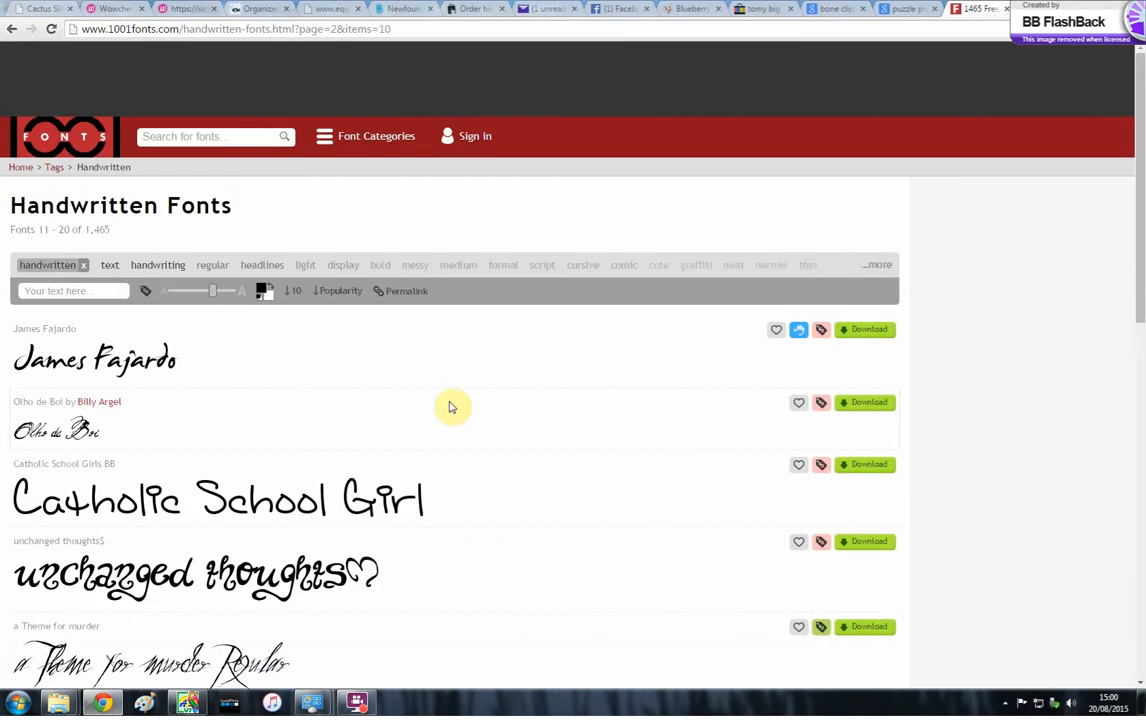
pyautogui.scroll(-3)
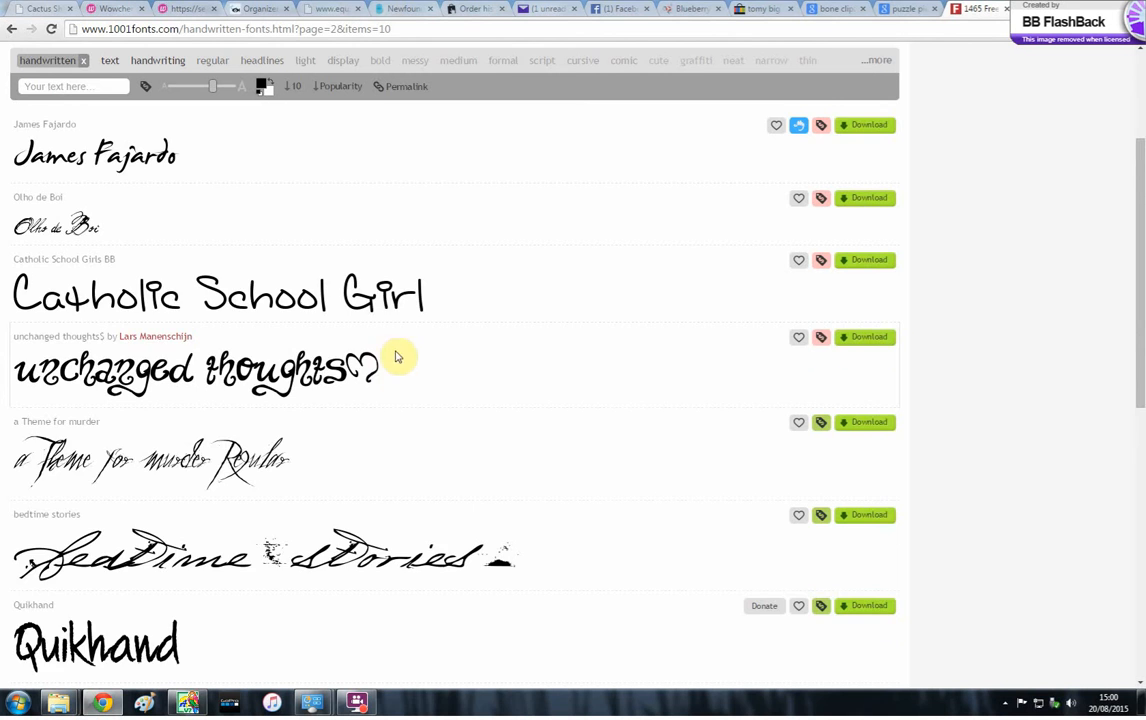
pyautogui.scroll(-3)
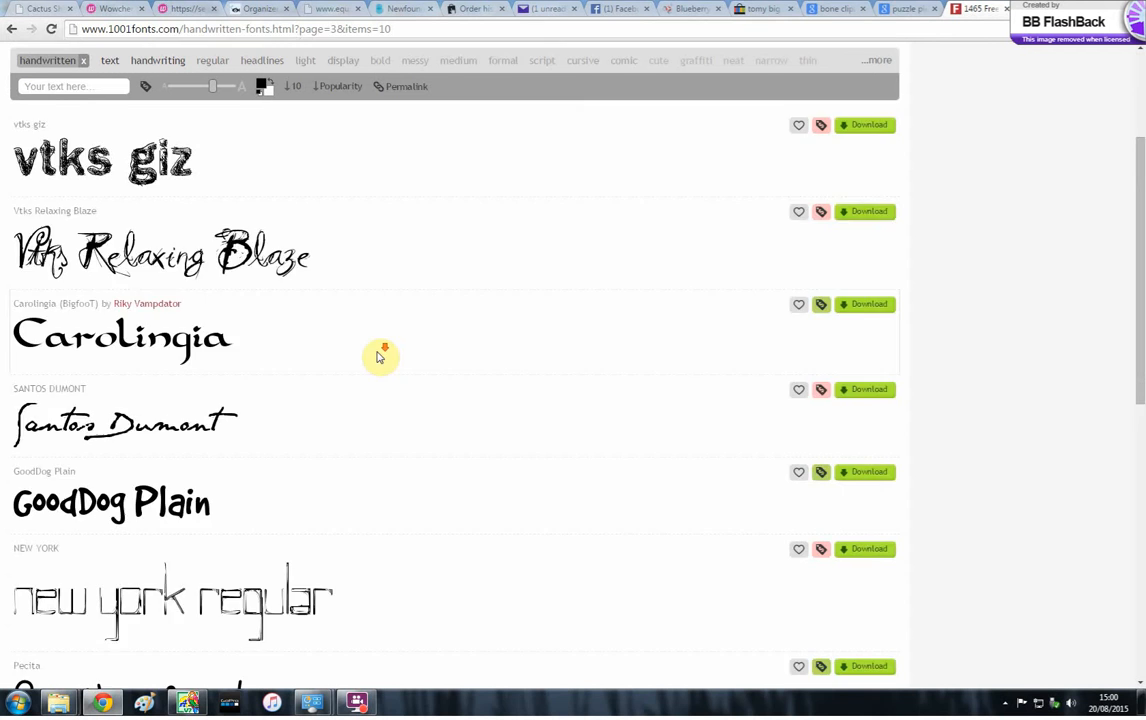
pyautogui.scroll(-3)
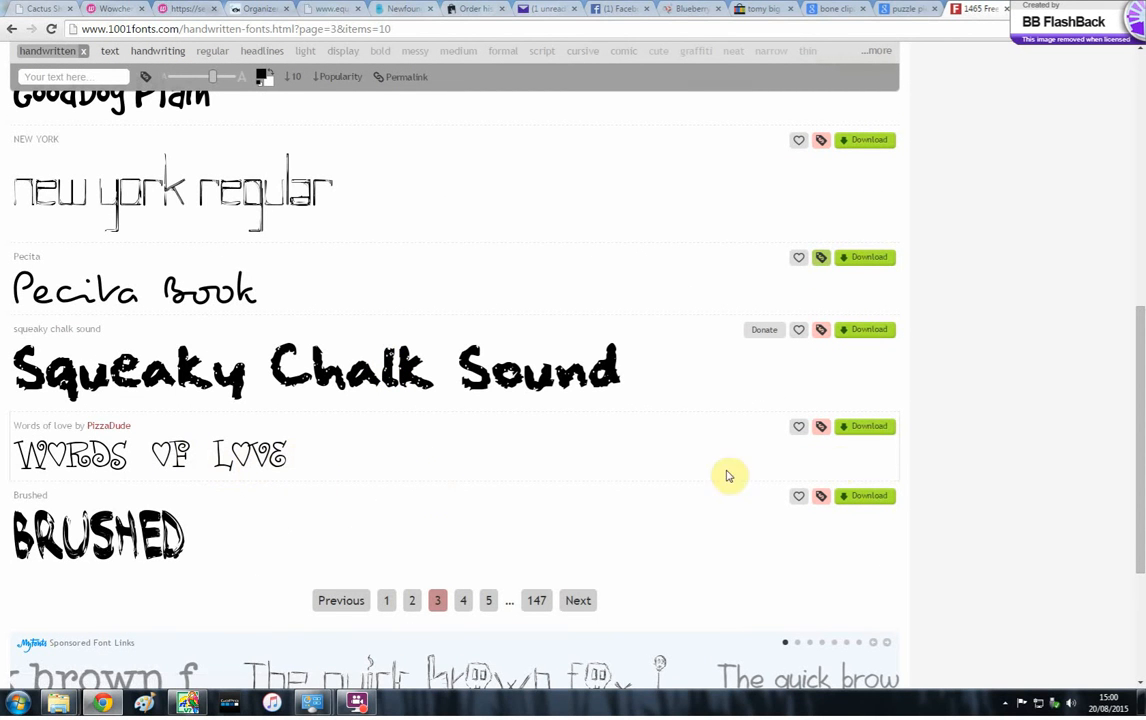
# - Download the Words of love zip, open it in WinRAR and dismiss the licence reminder
pyautogui.click(863, 426)
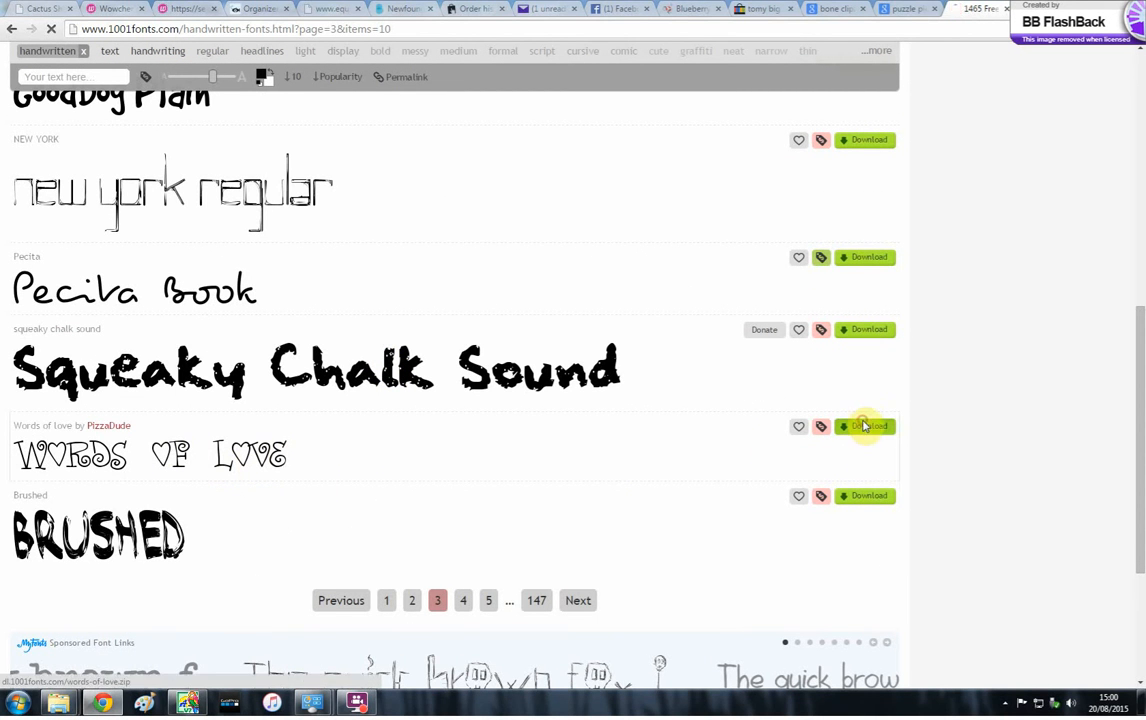
pyautogui.click(863, 426)
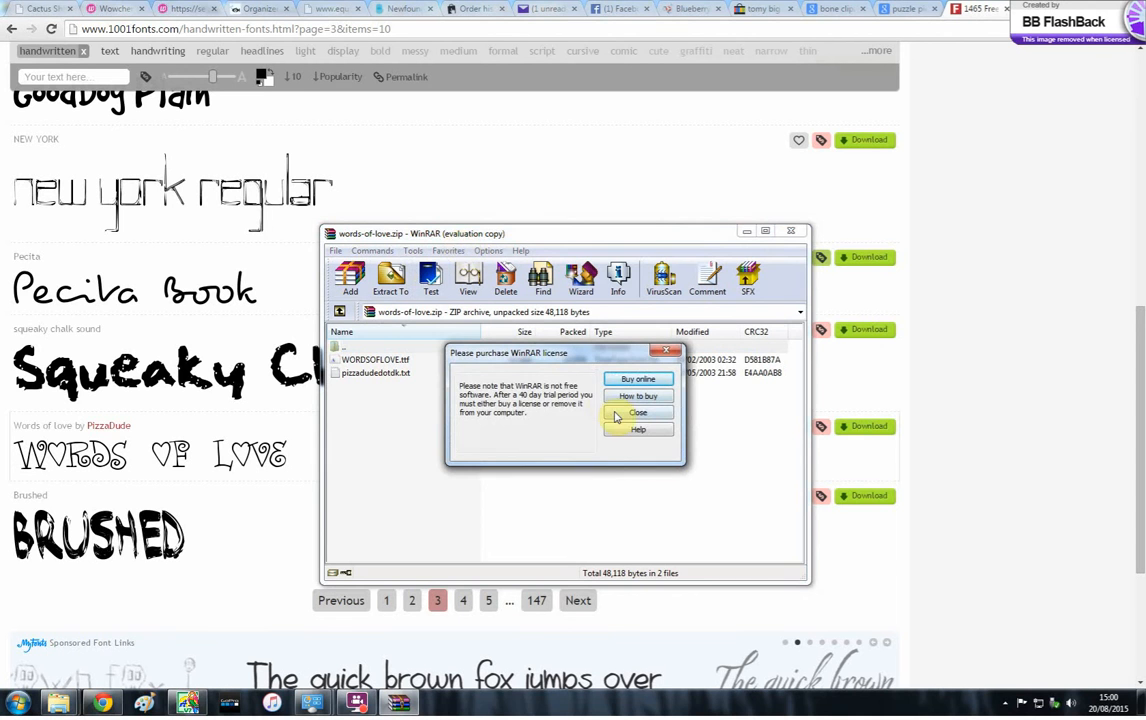
pyautogui.click(637, 413)
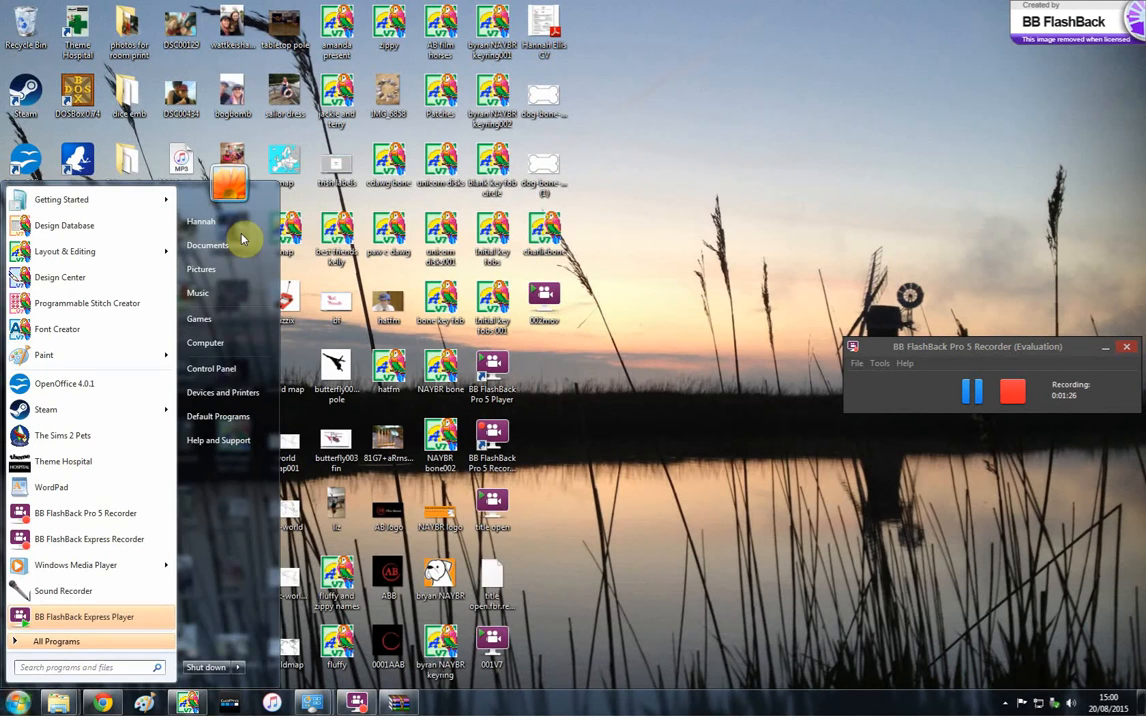
# - Go to the user's Downloads folder and select the words-of-love folder
pyautogui.click(207, 245)
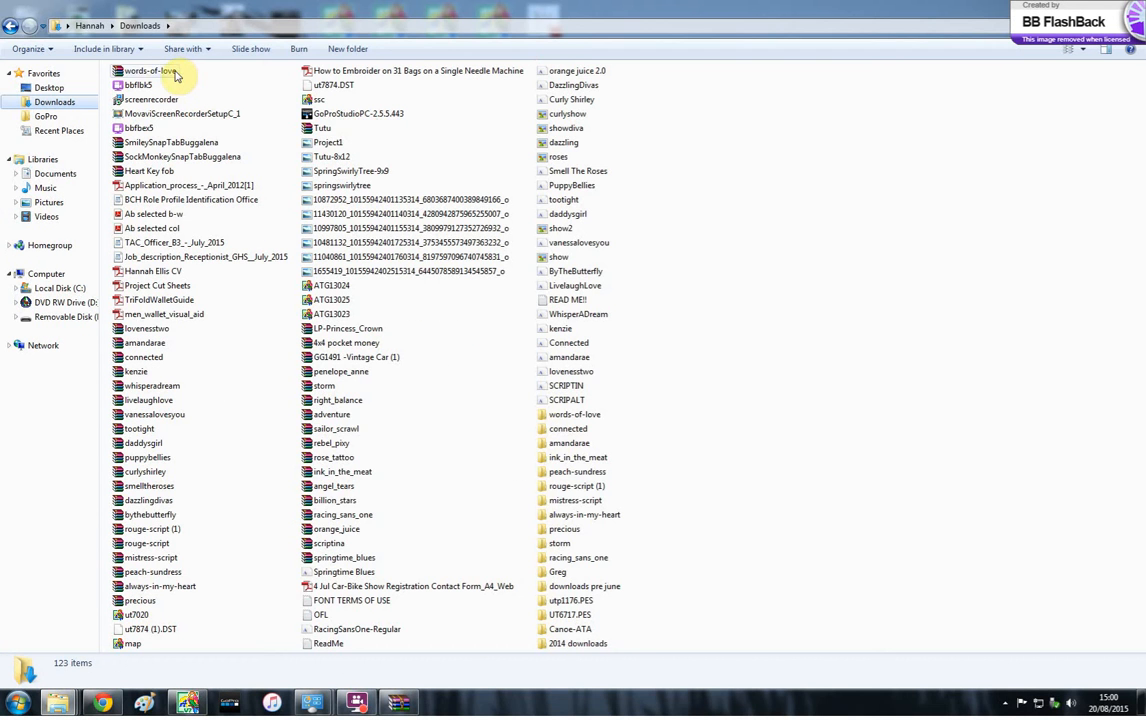
pyautogui.click(148, 70)
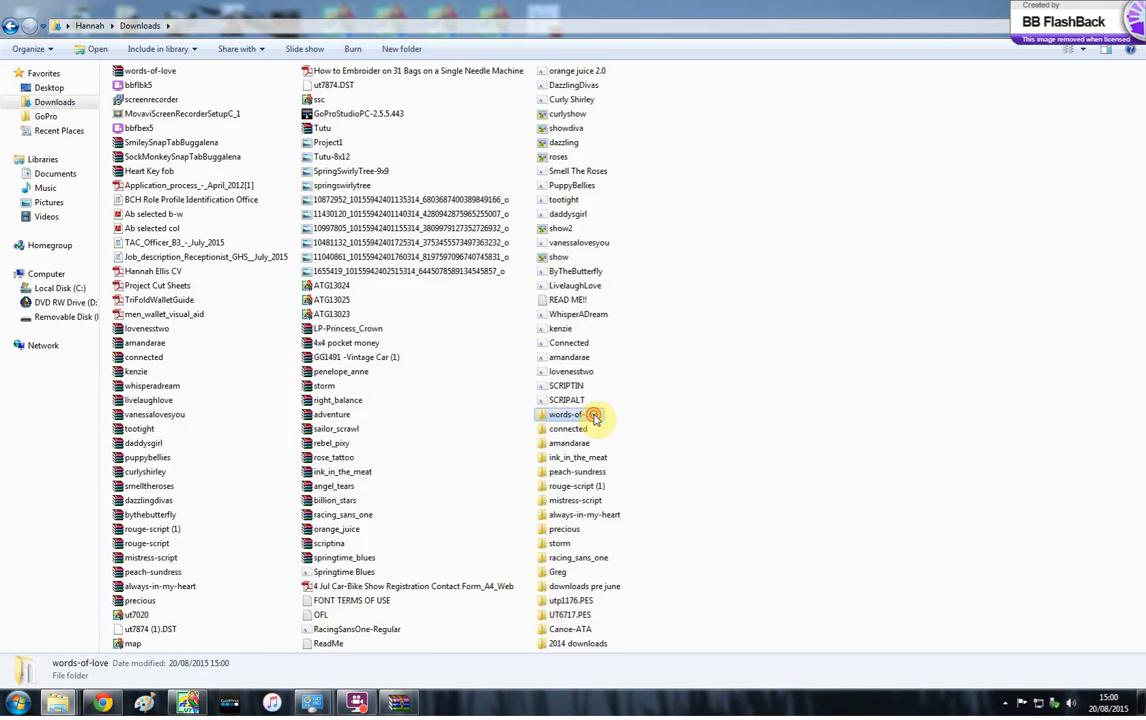
# - Preview WORDSOFLOVE.ttf, install it, and close the Font Viewer
pyautogui.doubleClick(565, 414)
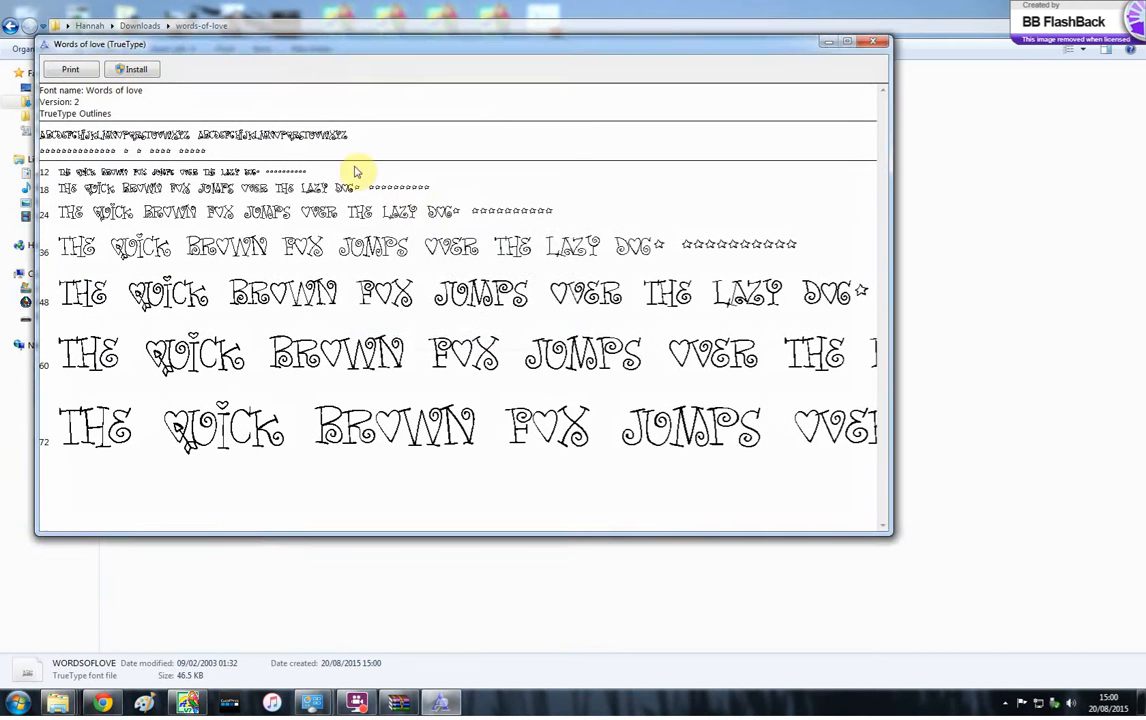
pyautogui.click(133, 69)
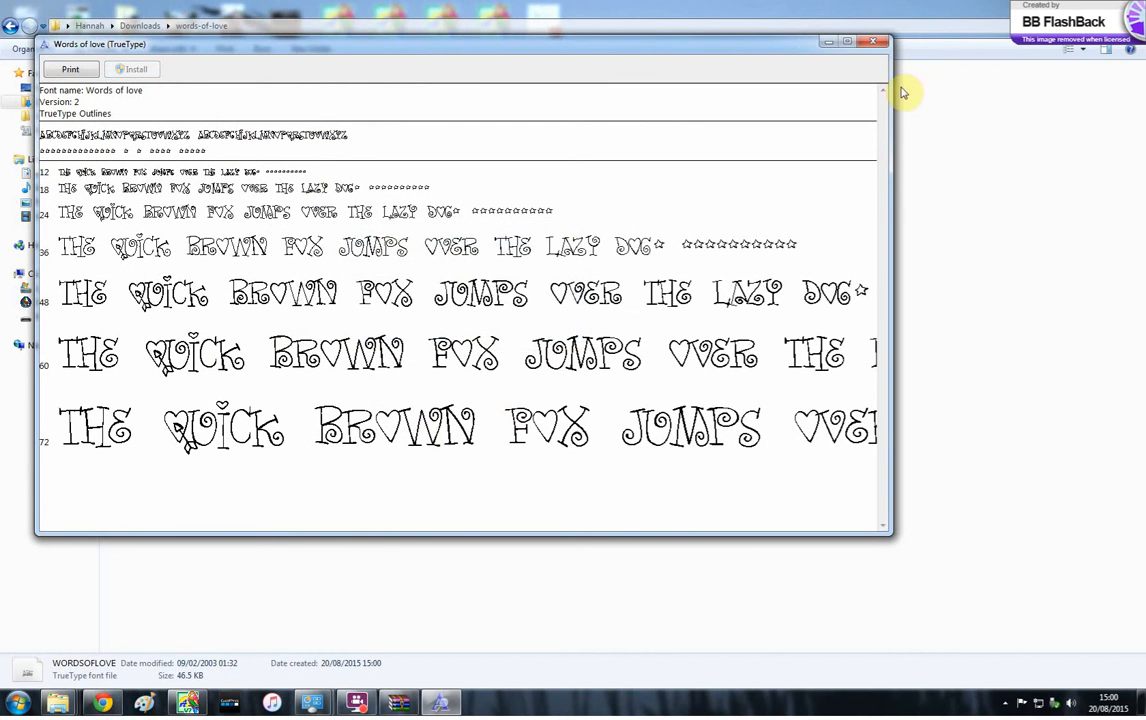
pyautogui.click(872, 41)
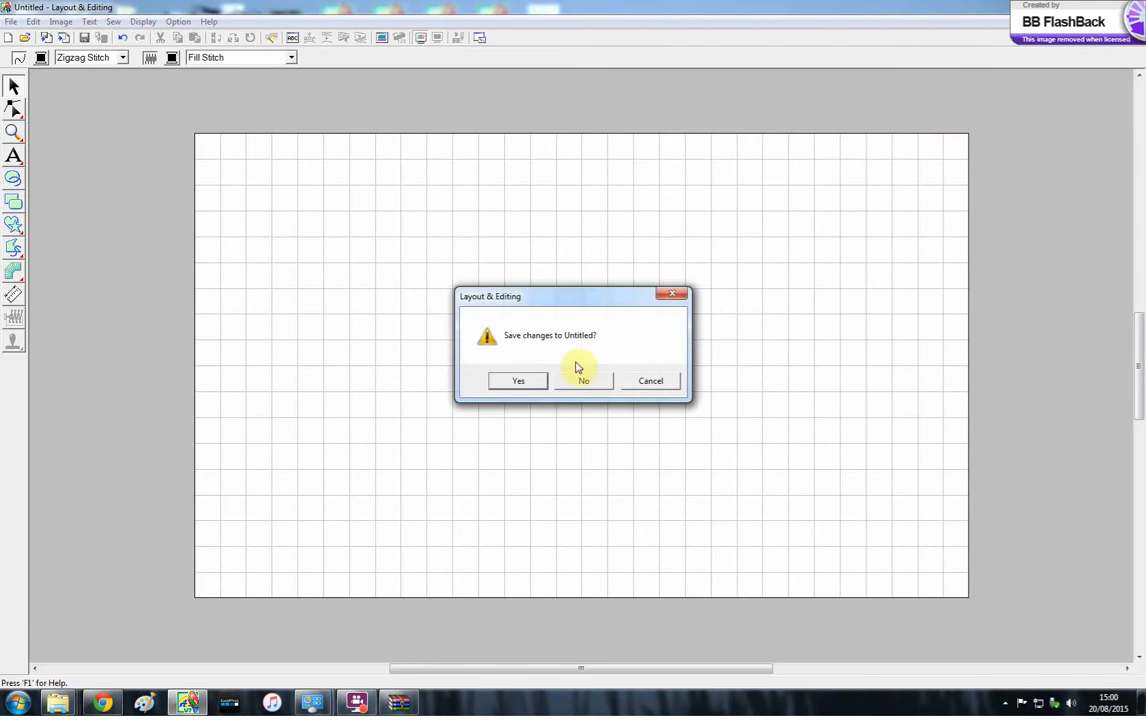
# - Discard the unsaved design and scroll the font list to Words of love
pyautogui.click(583, 381)
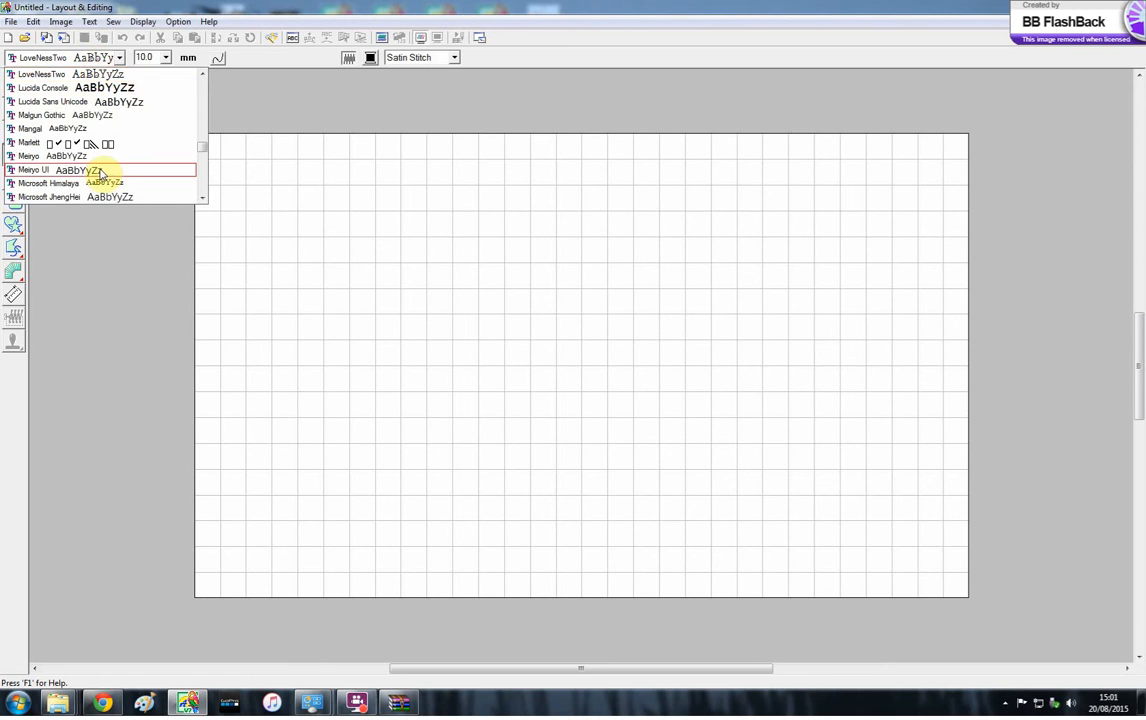
pyautogui.scroll(-3)
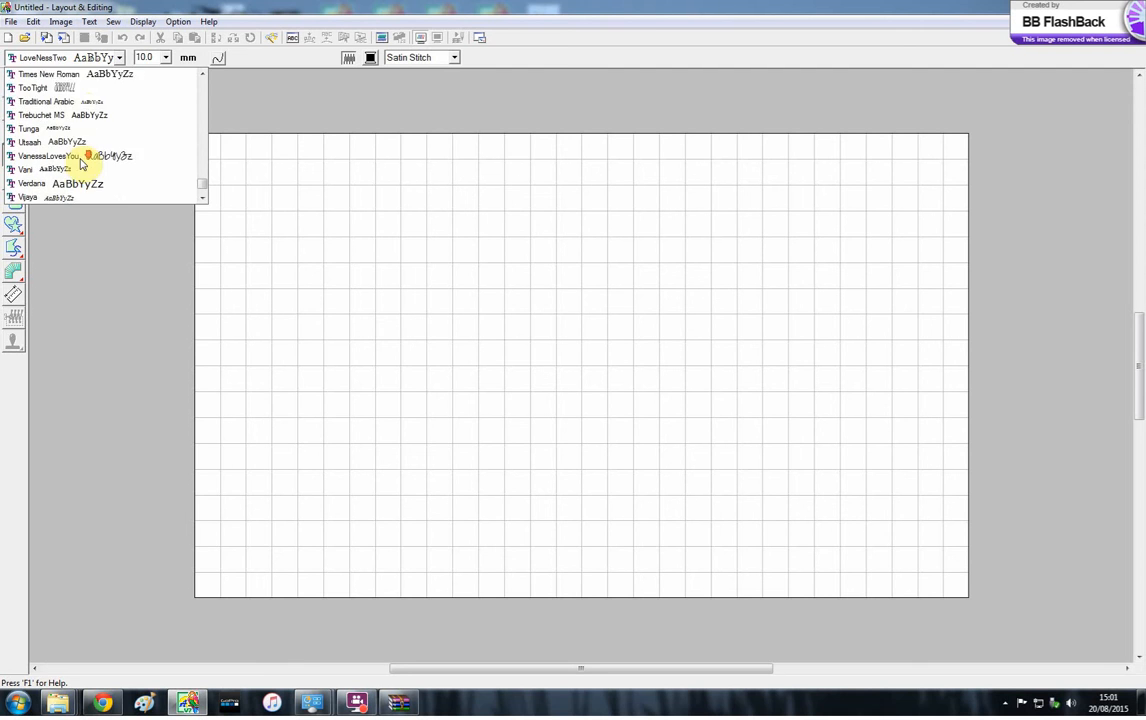
pyautogui.scroll(-3)
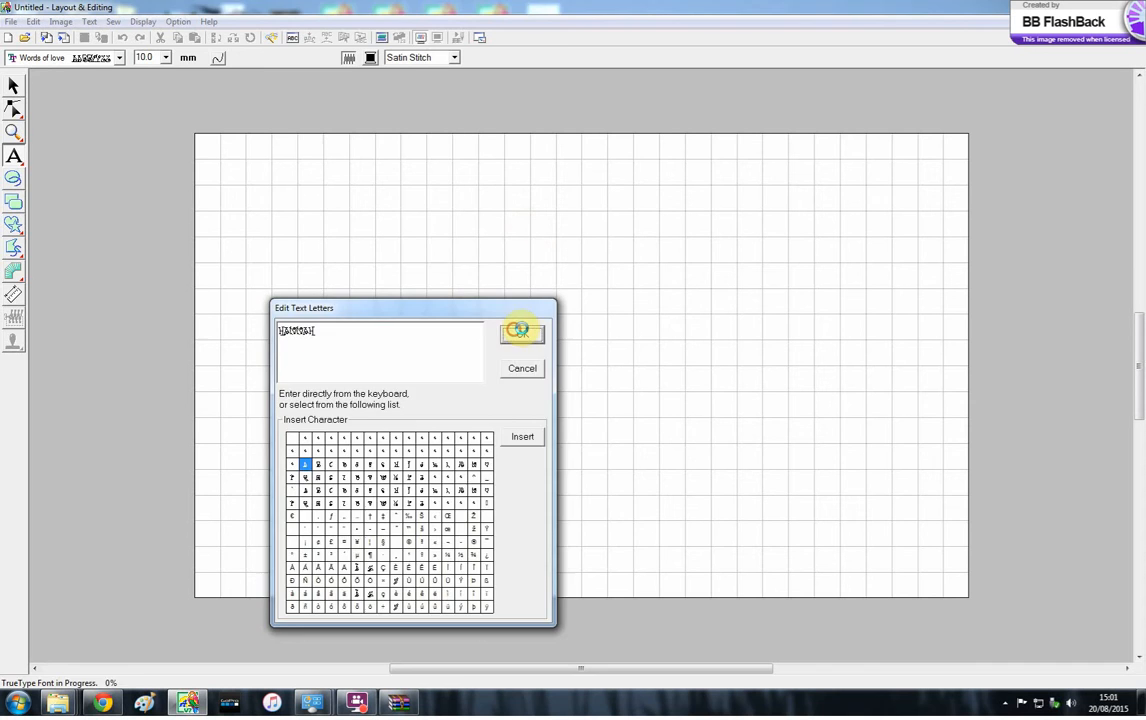
# - Confirm HANNAH in Words of love, then reopen the font list to verify the font
pyautogui.click(521, 331)
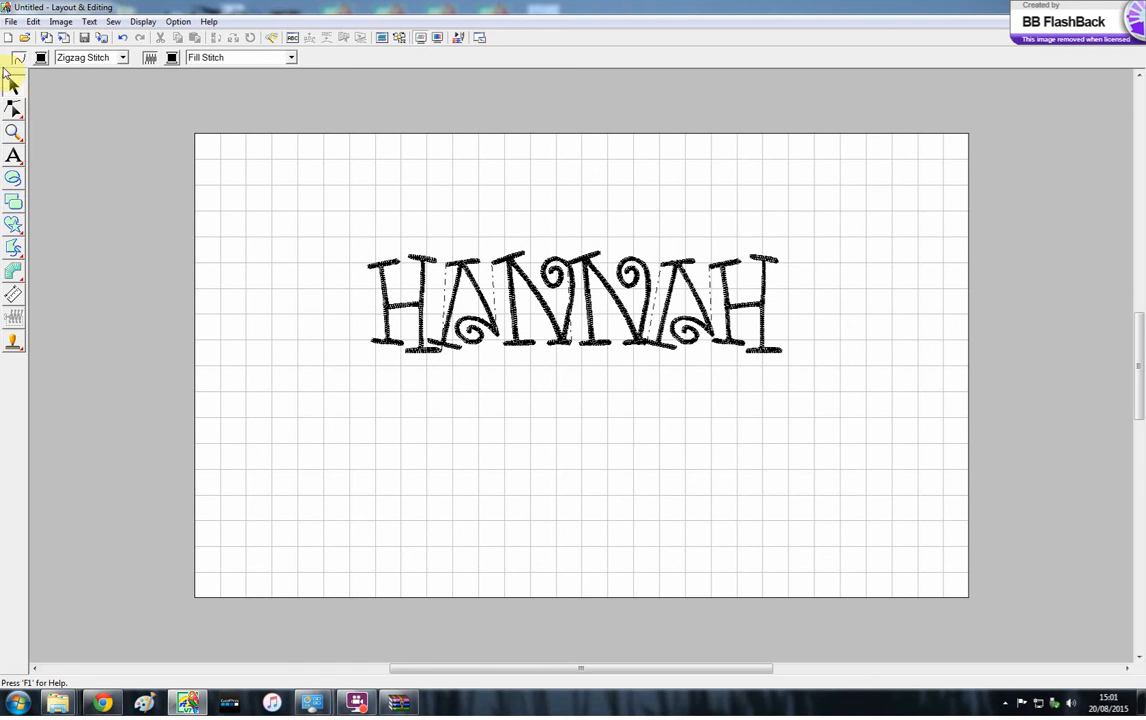
pyautogui.click(14, 156)
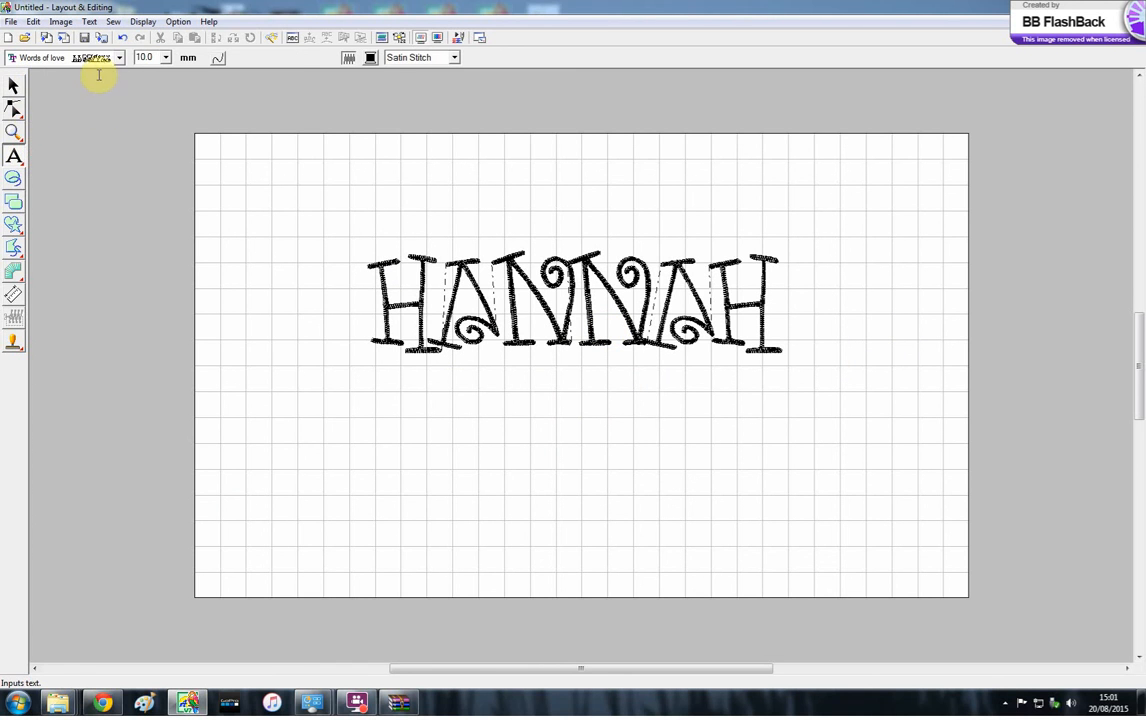
pyautogui.click(119, 57)
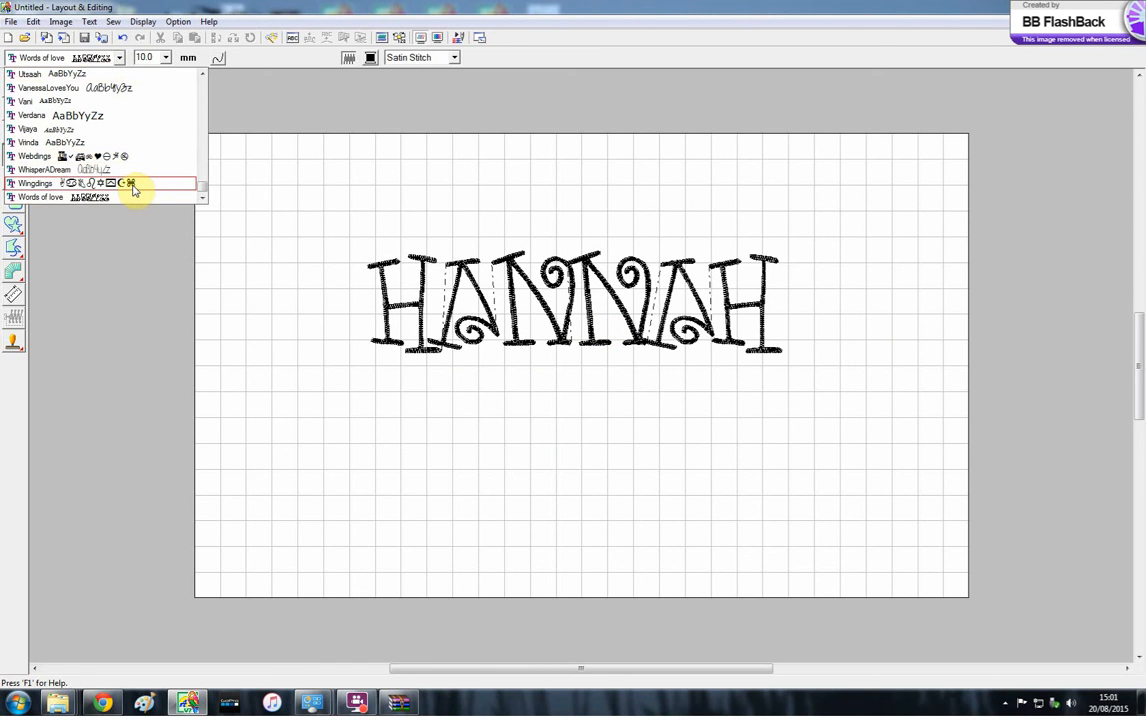